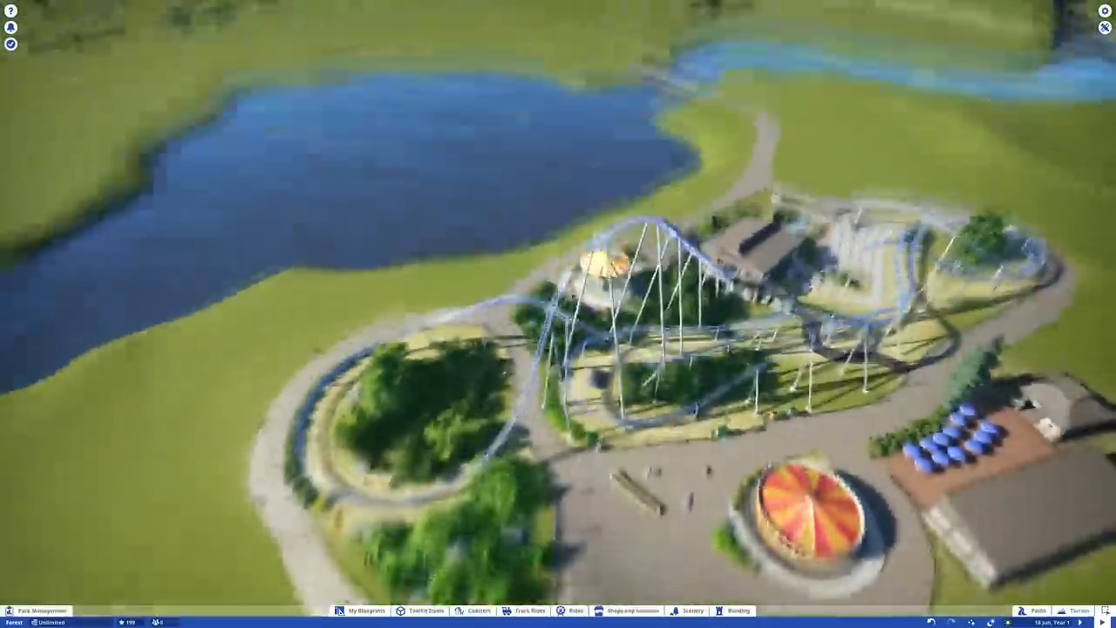
Place a park litter bin on the cobbled path edge beside the lamp post.
click(692, 610)
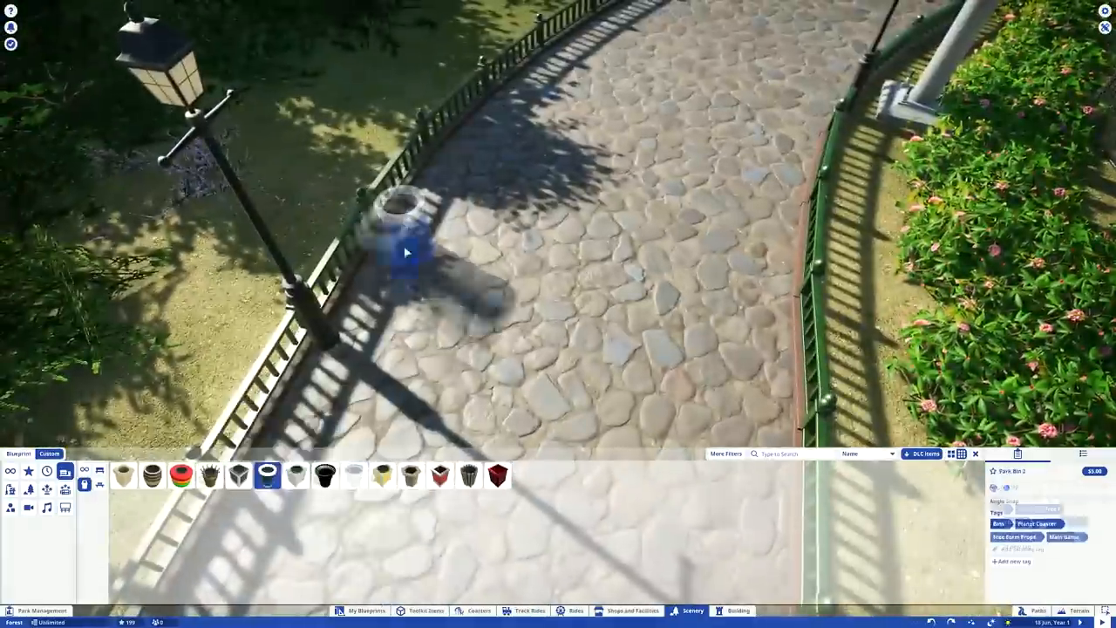
click(324, 475)
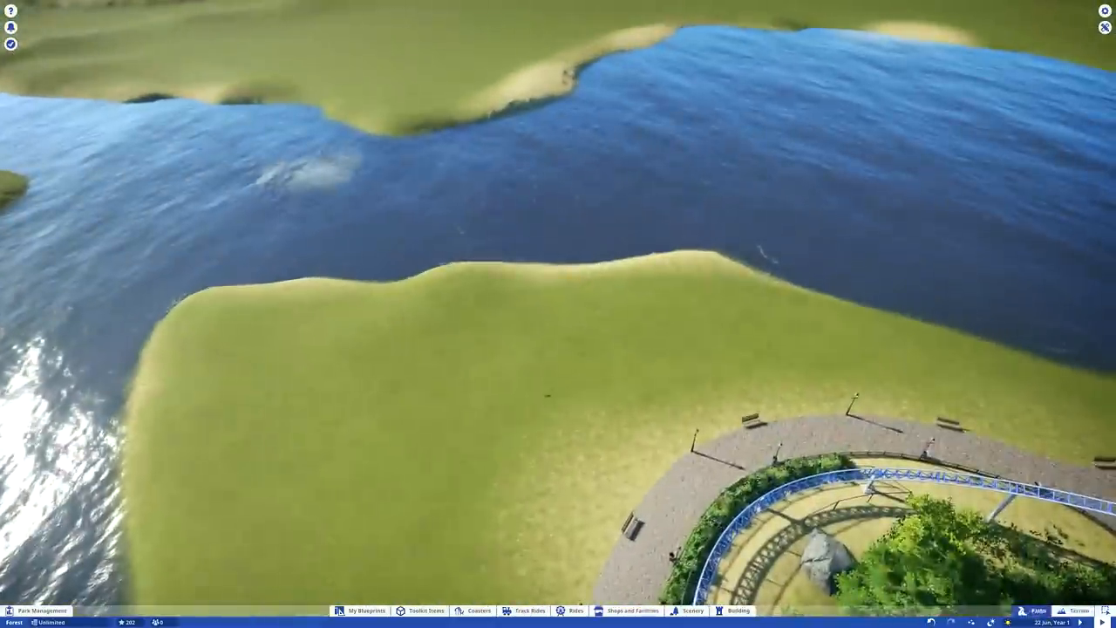
Extend the cobblestone path from the plaza to the shore and out across the lake.
click(1035, 610)
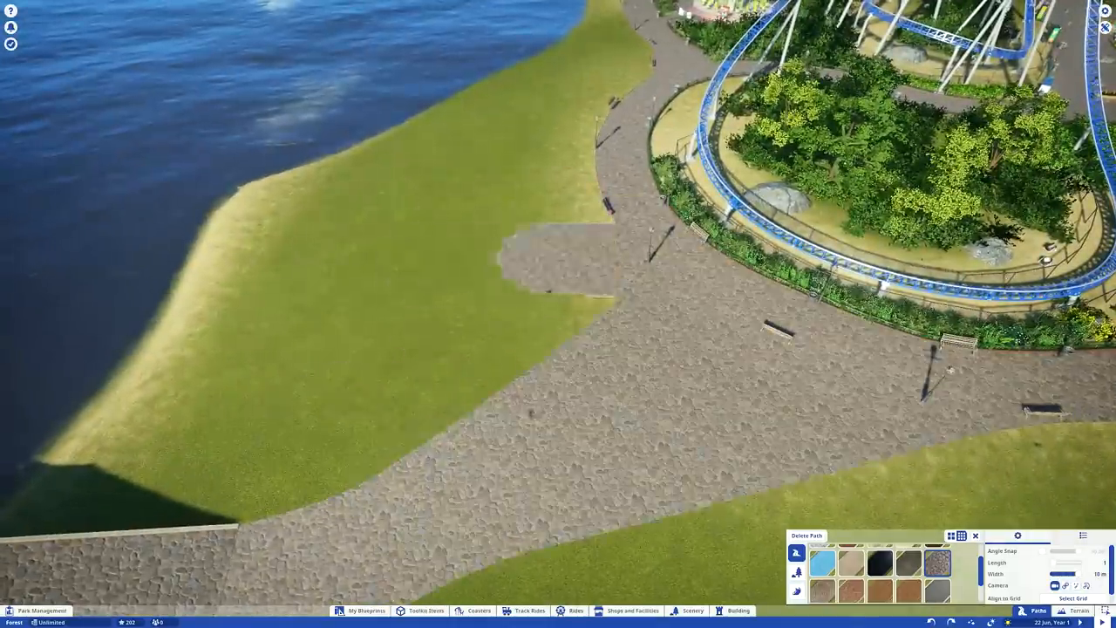
scroll(down, 3)
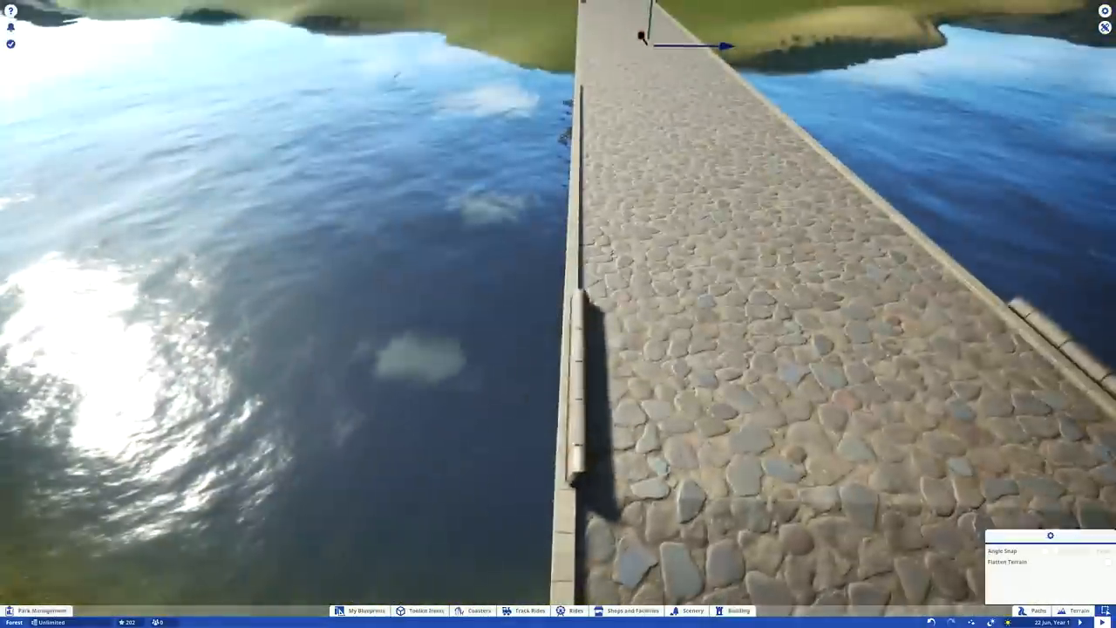
Finish the path run across the lake and lay a kerb piece along the deck edge.
click(739, 610)
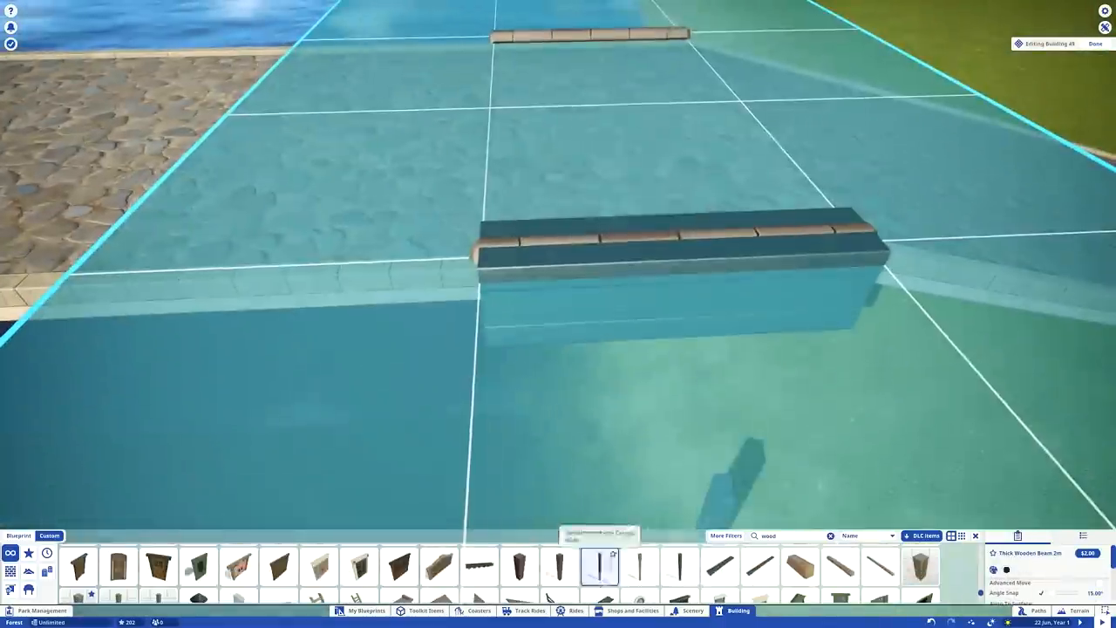
click(520, 565)
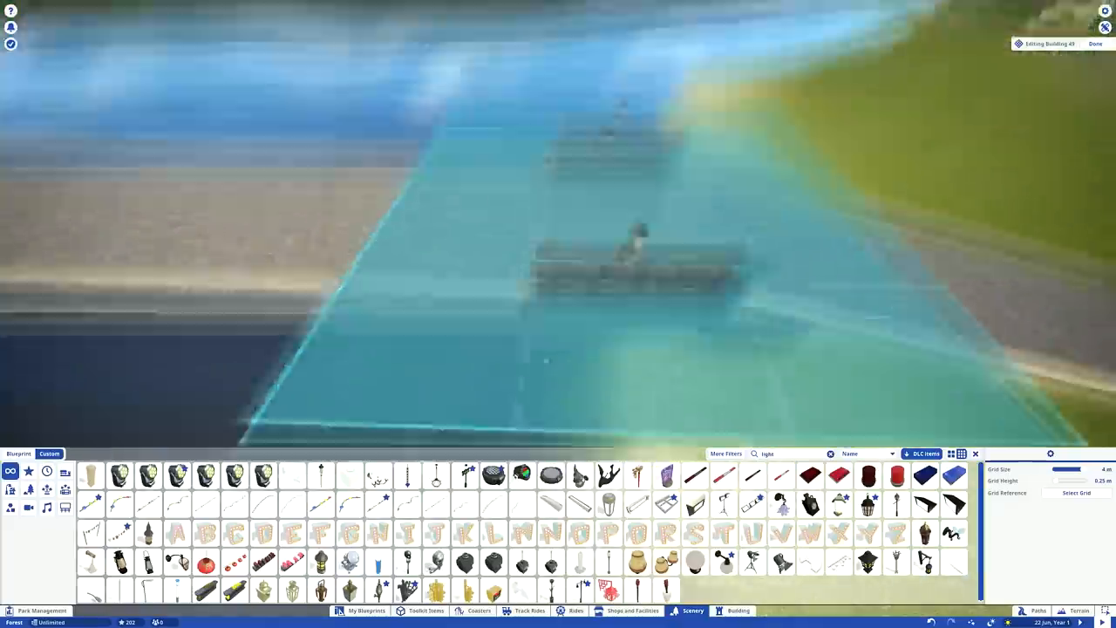
Place gateway tower pieces on the building grid astride the deck above the water.
click(694, 503)
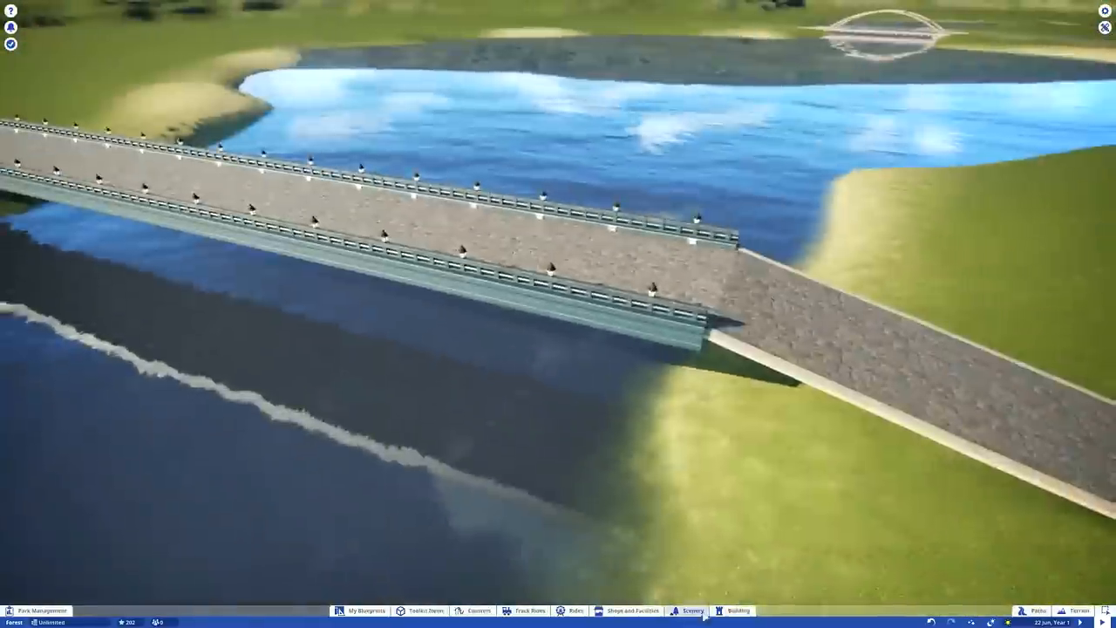
click(739, 610)
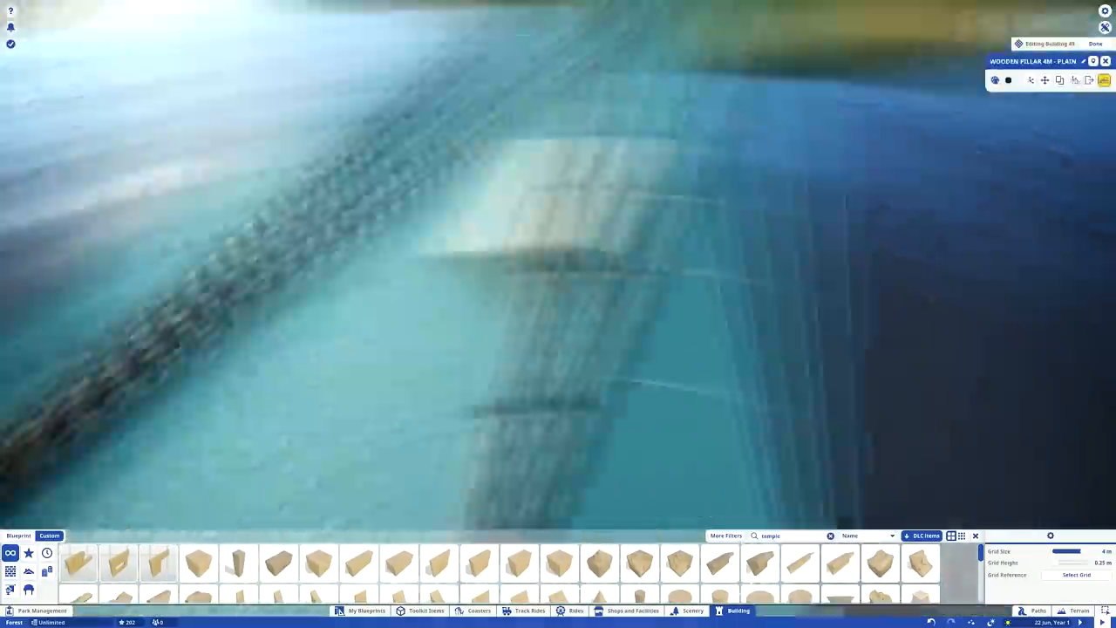
click(440, 561)
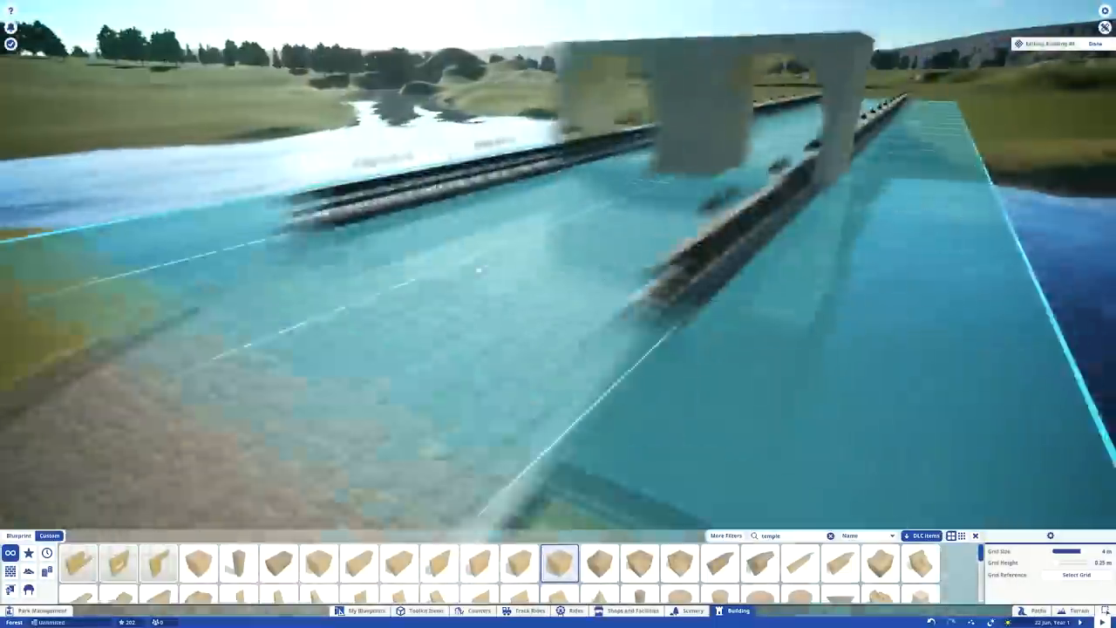
click(519, 561)
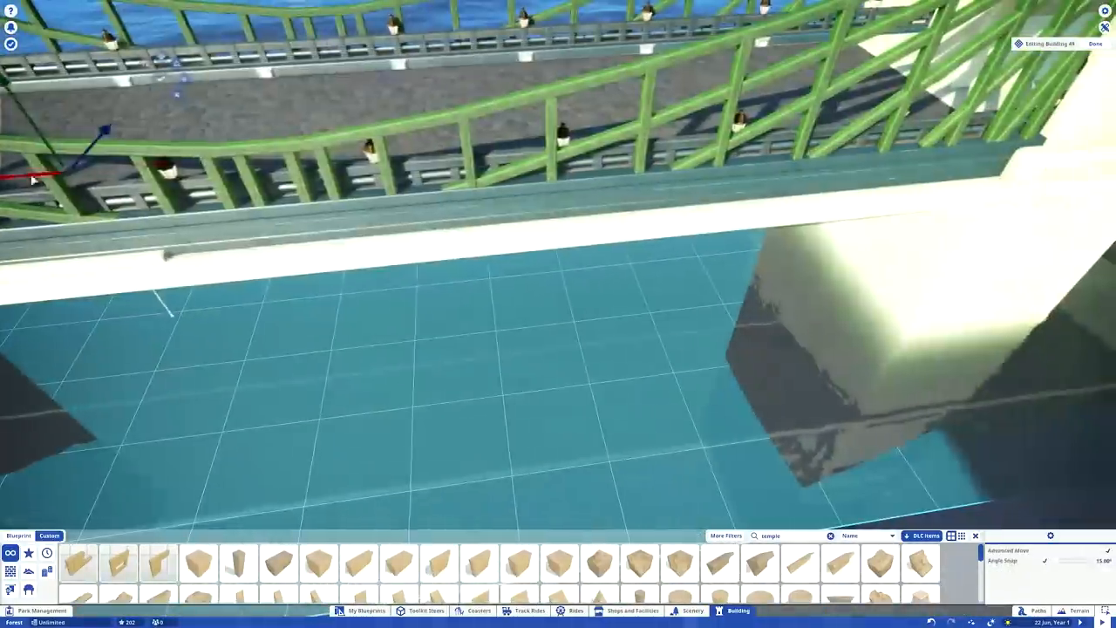
click(1095, 44)
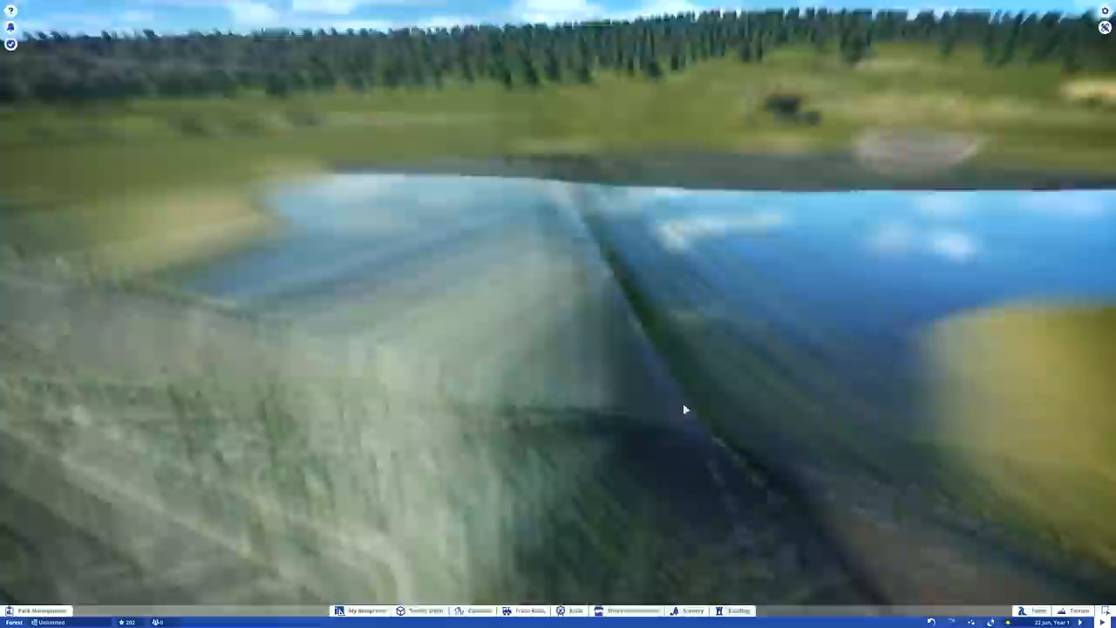
click(737, 611)
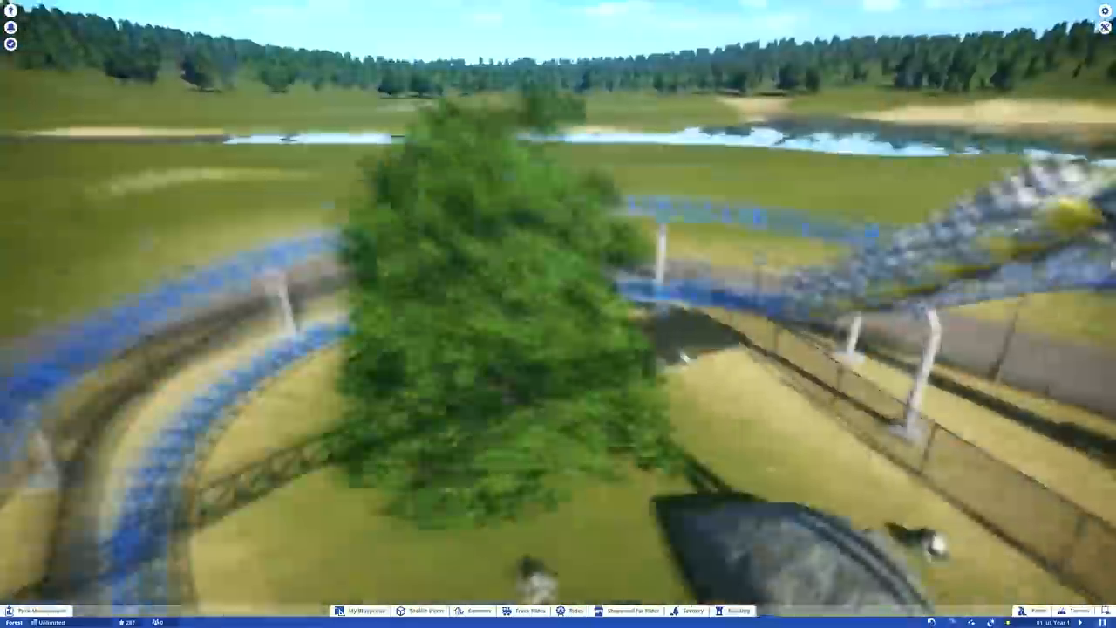
Select the Grand Carousel to bring up its info panel with ride colours.
click(738, 610)
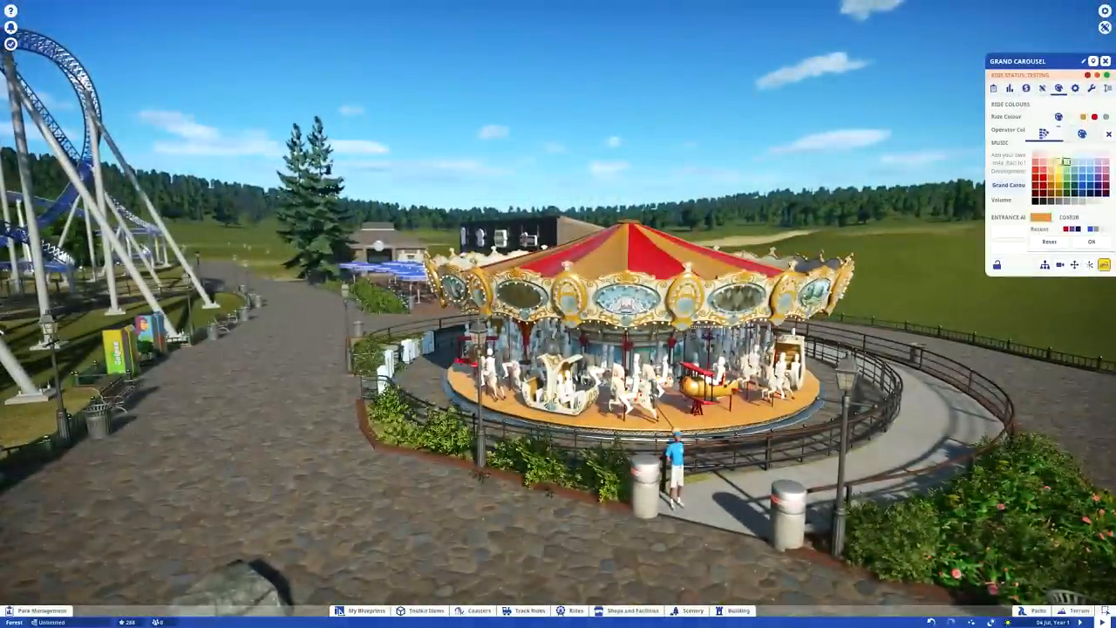
Close the carousel panel and bring up the My Blueprints list in Building.
click(1091, 171)
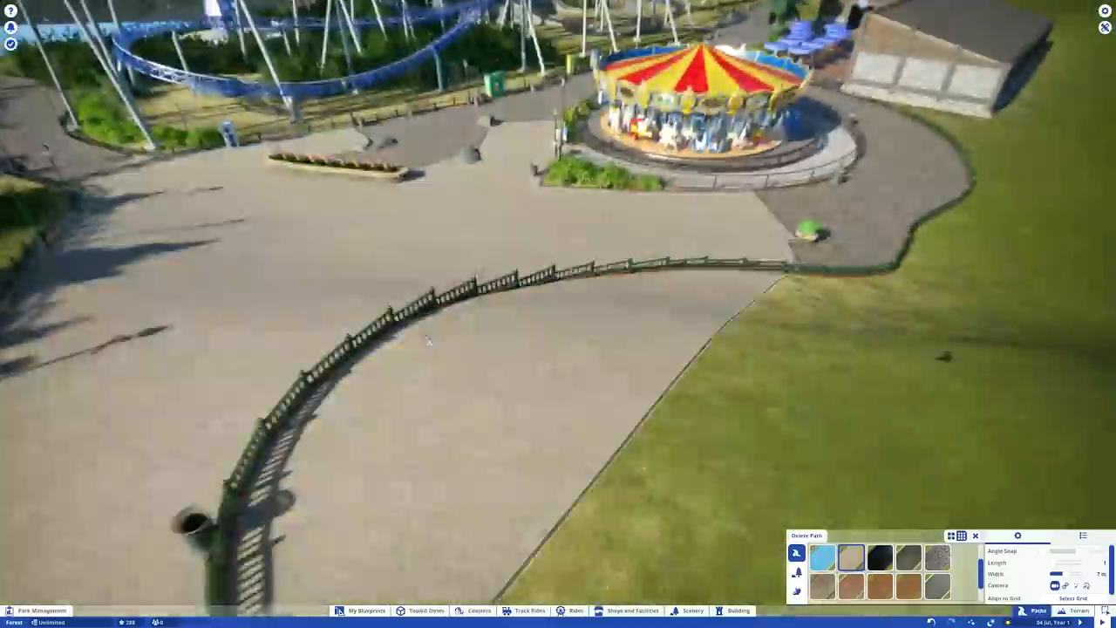
click(738, 611)
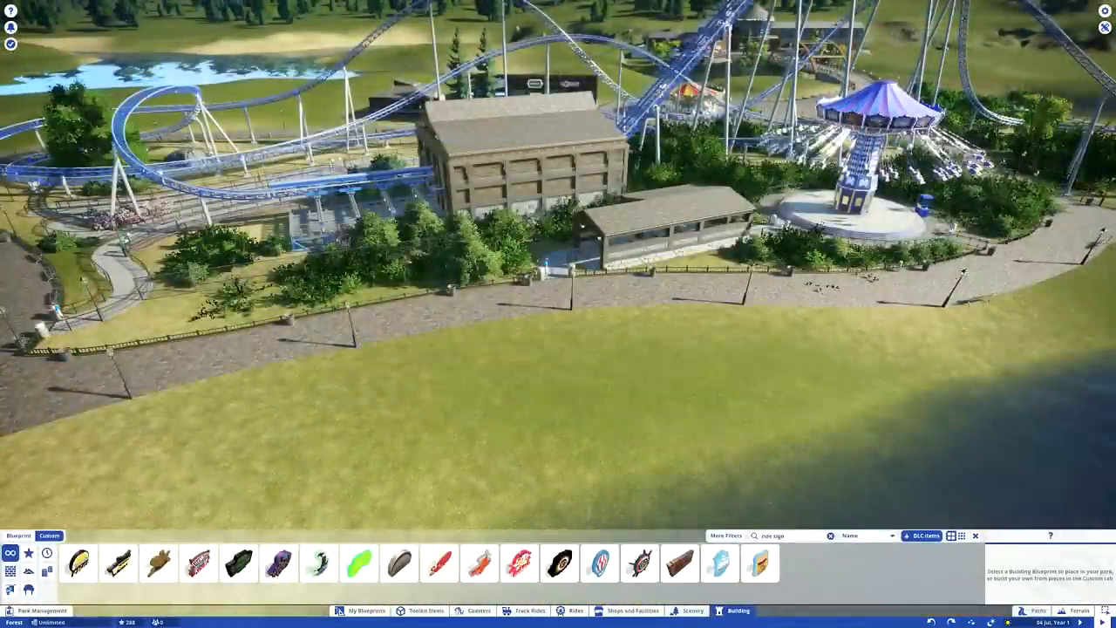